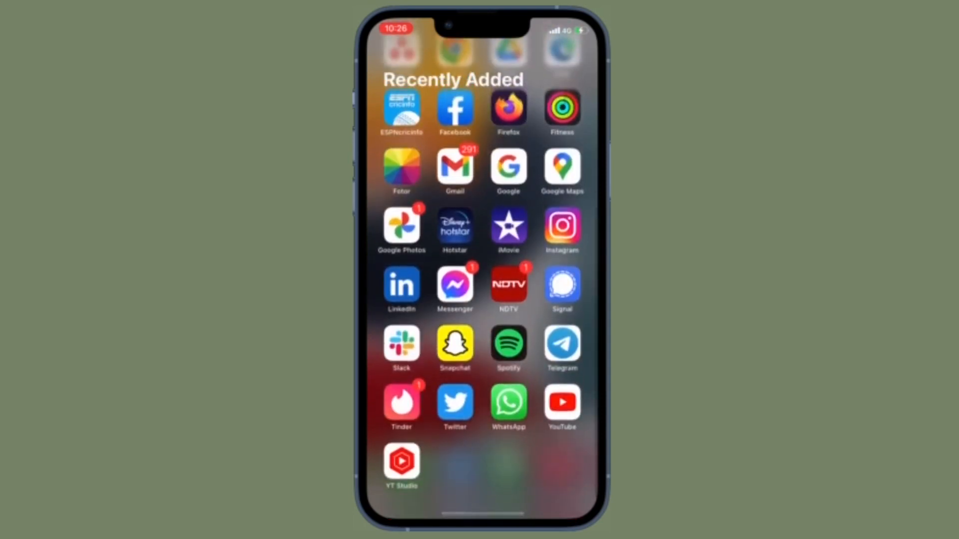
Swipe over to the App Library and open the Productivity & Finance folder.
scroll(left, 3)
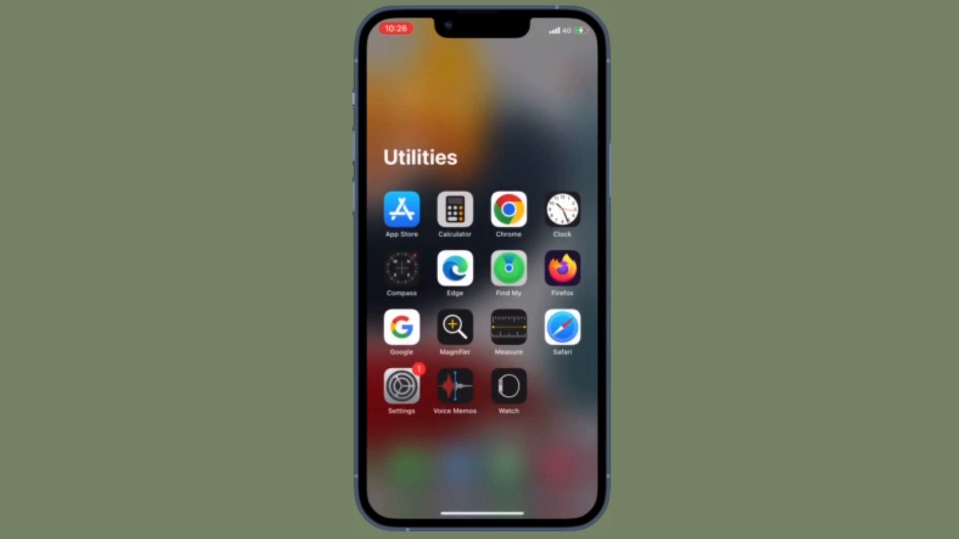
scroll(left, 3)
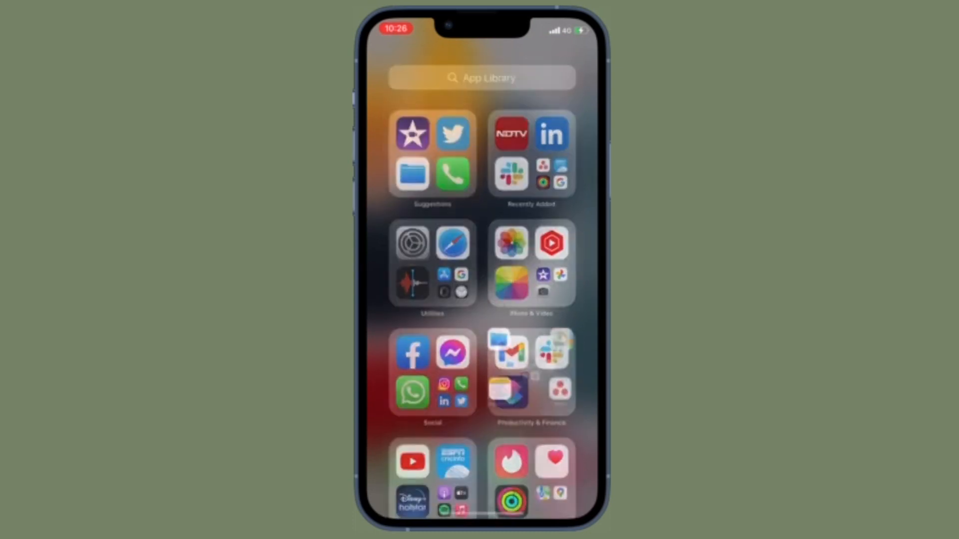
click(530, 373)
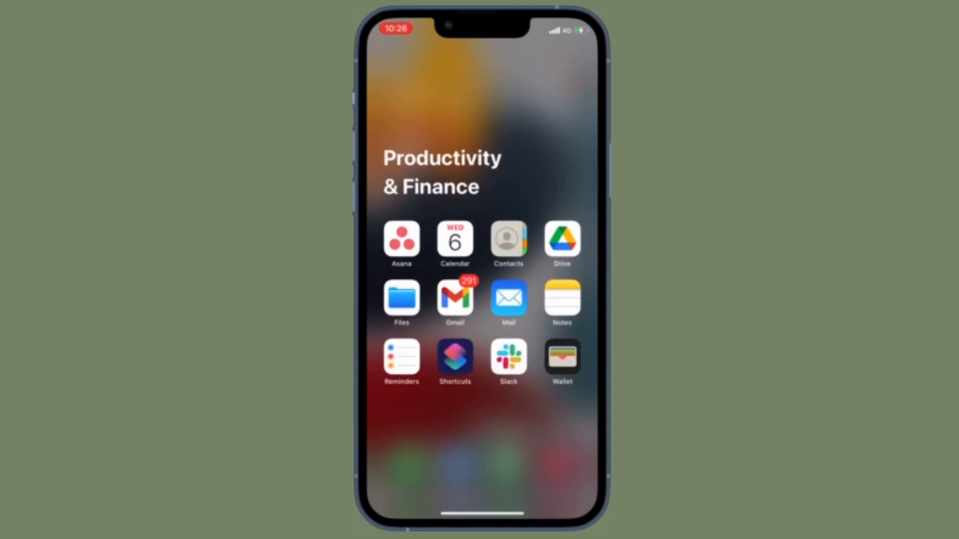
scroll(left, 3)
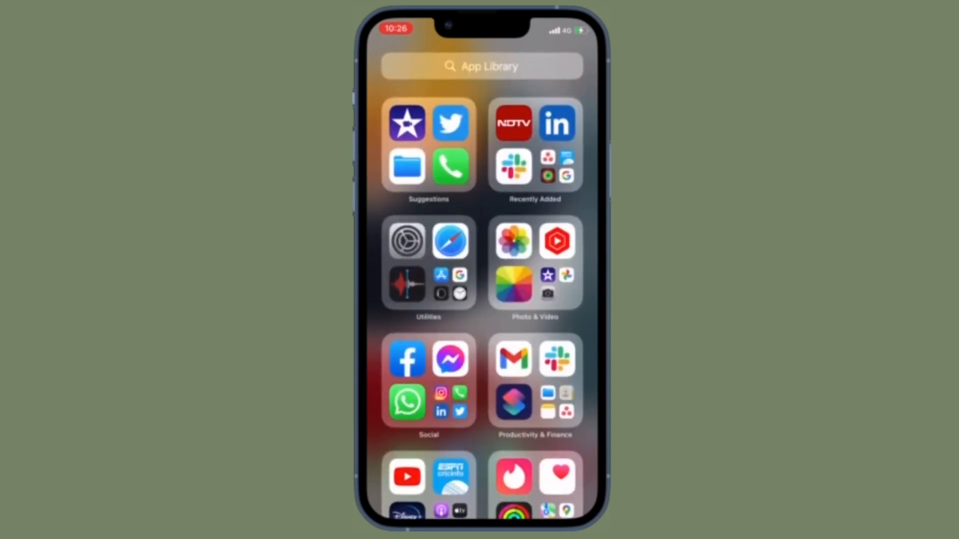
Open the Social folder, close it, and scroll down the App Library overview.
click(428, 382)
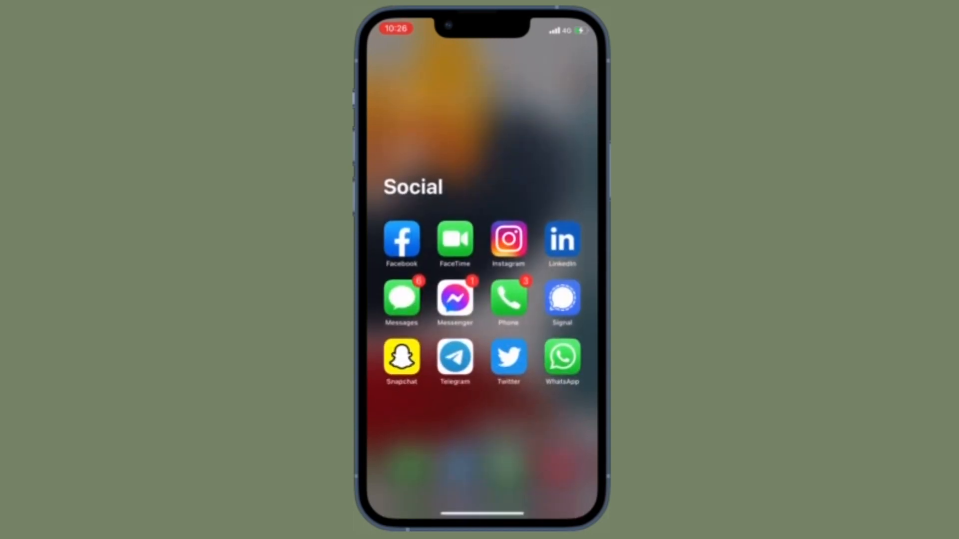
scroll(left, 3)
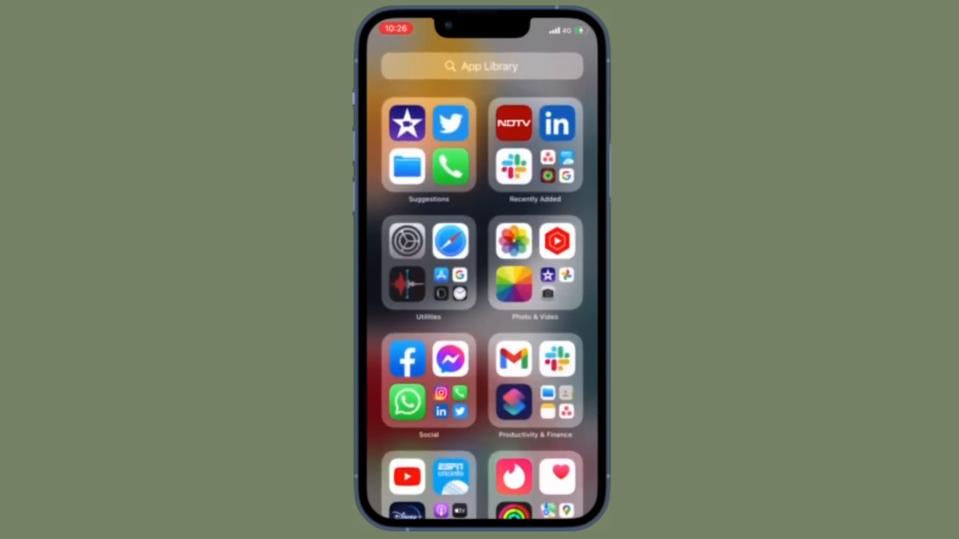
scroll(down, 3)
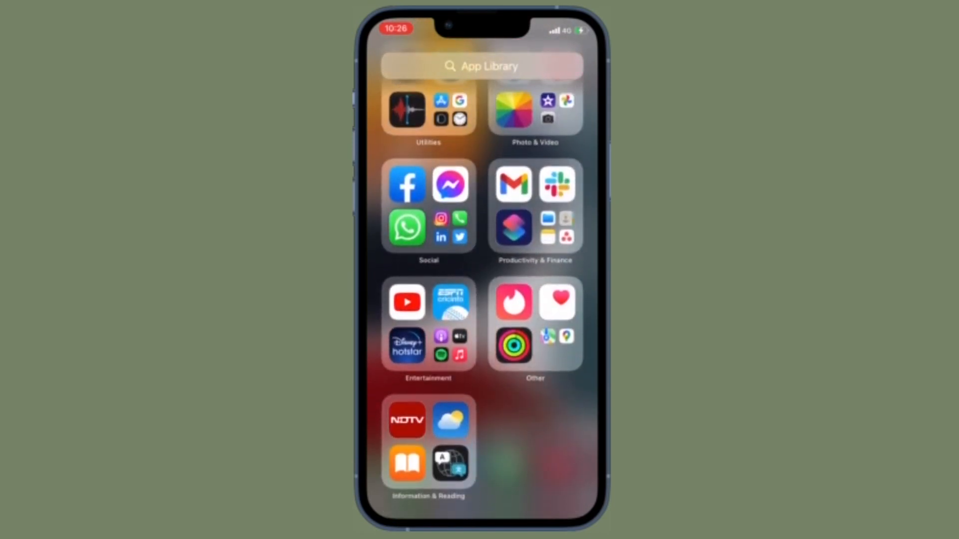
click(427, 323)
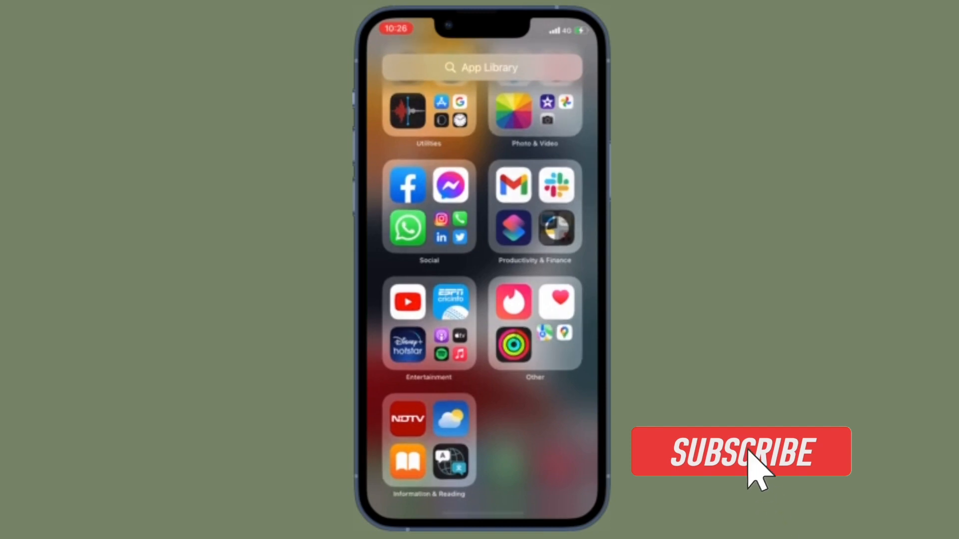
click(741, 452)
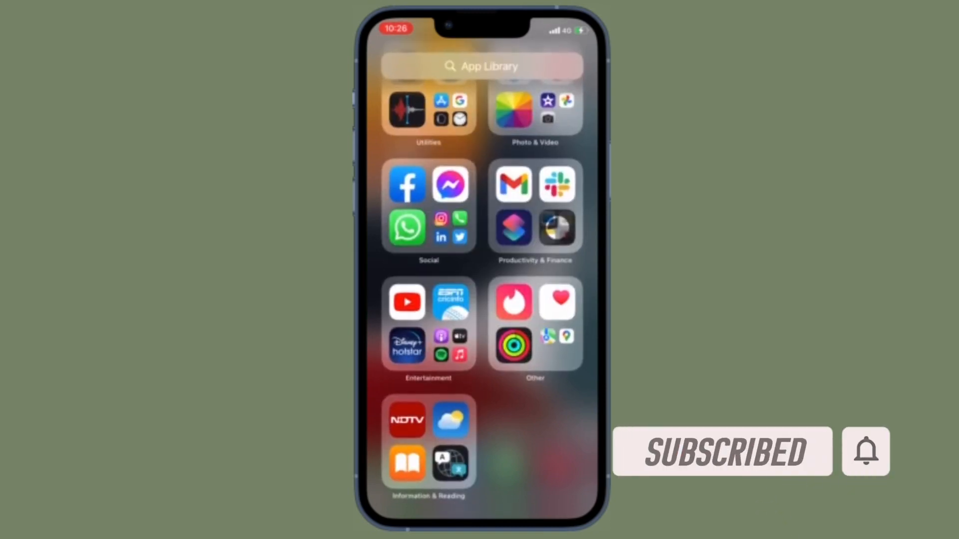
scroll(down, 3)
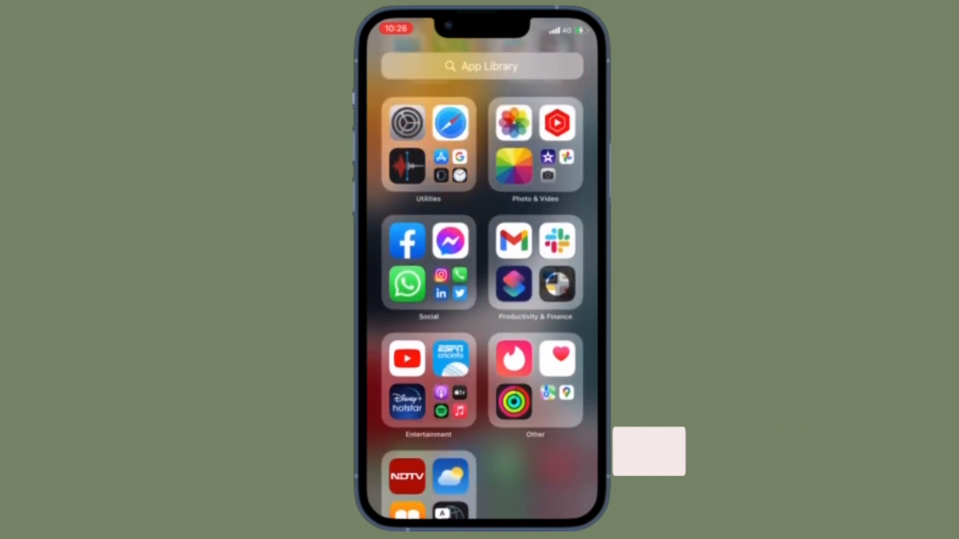
scroll(down, 3)
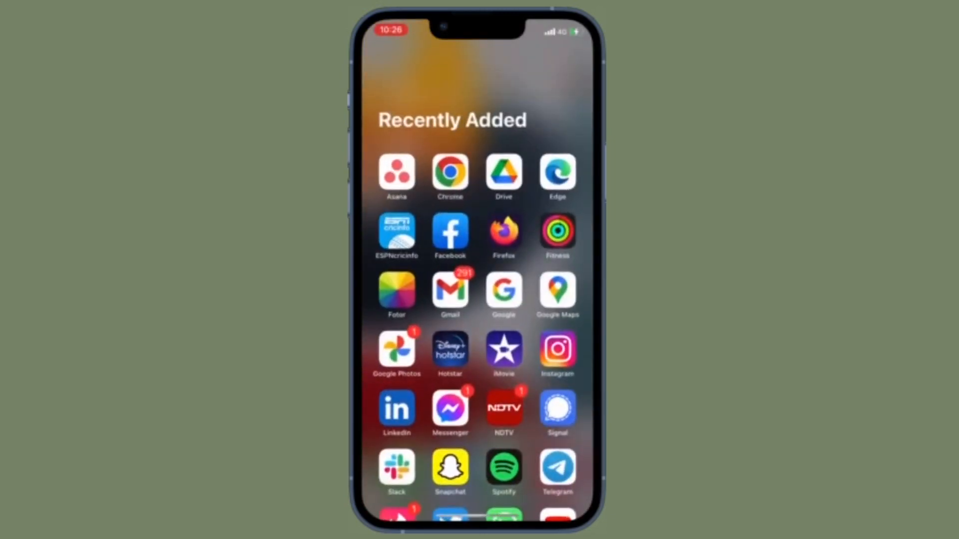
Browse past Productivity & Finance and open the Social folder to show the Phone app.
scroll(down, 3)
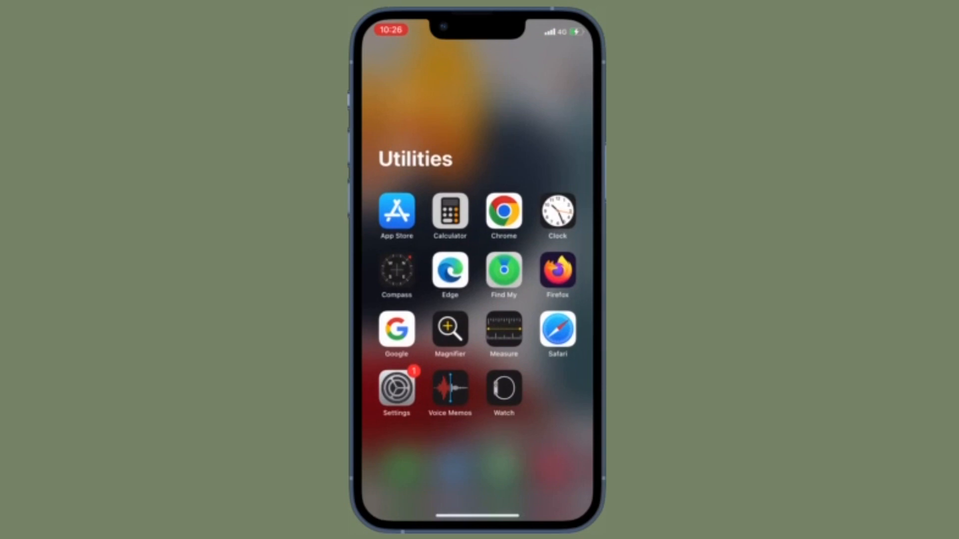
scroll(left, 3)
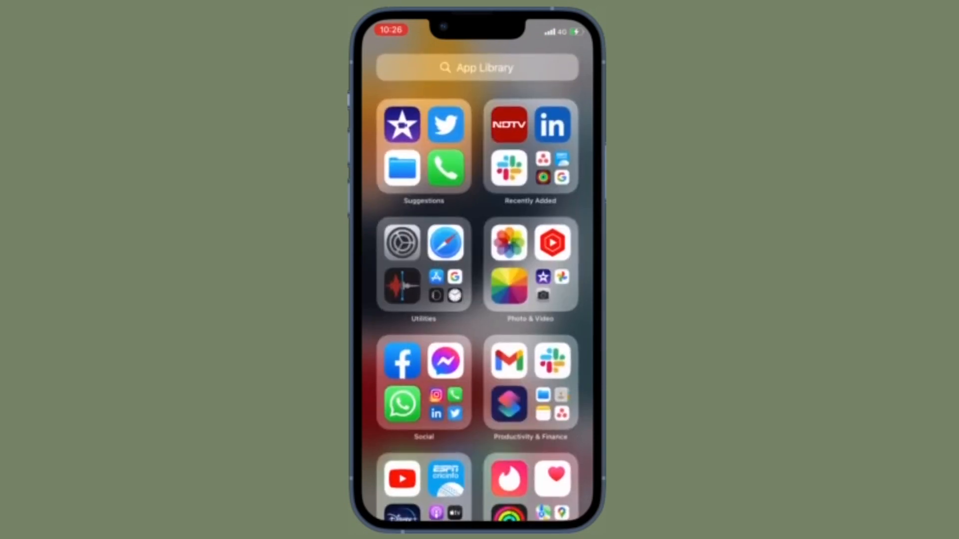
click(529, 382)
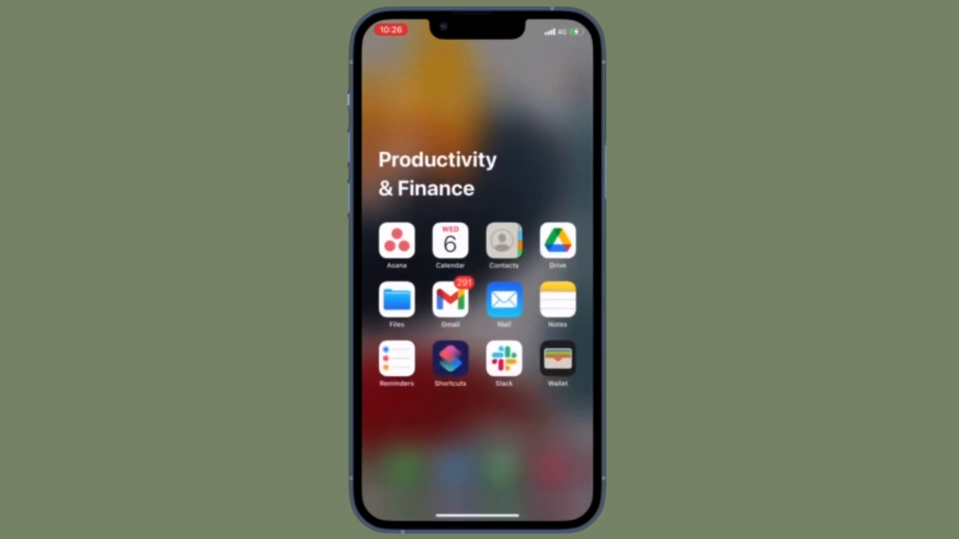
scroll(left, 3)
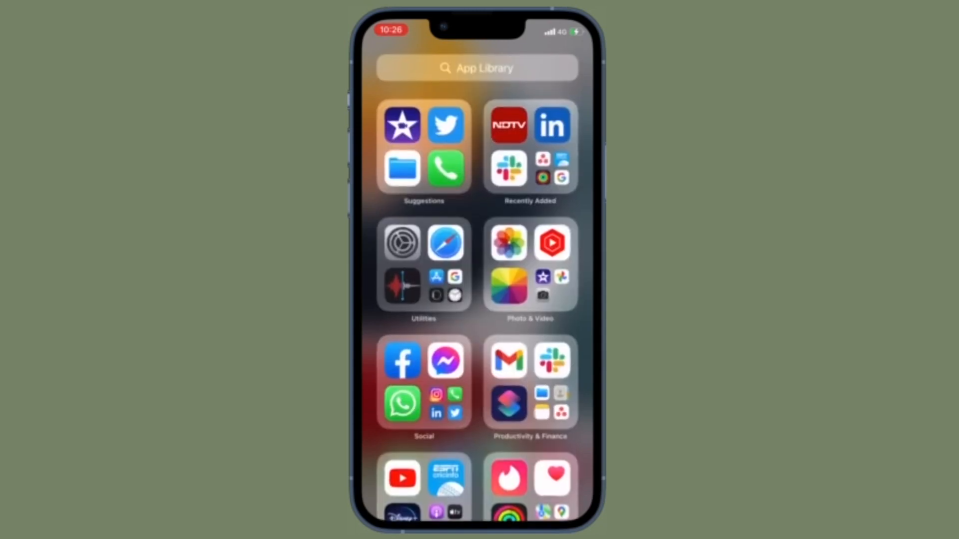
click(423, 385)
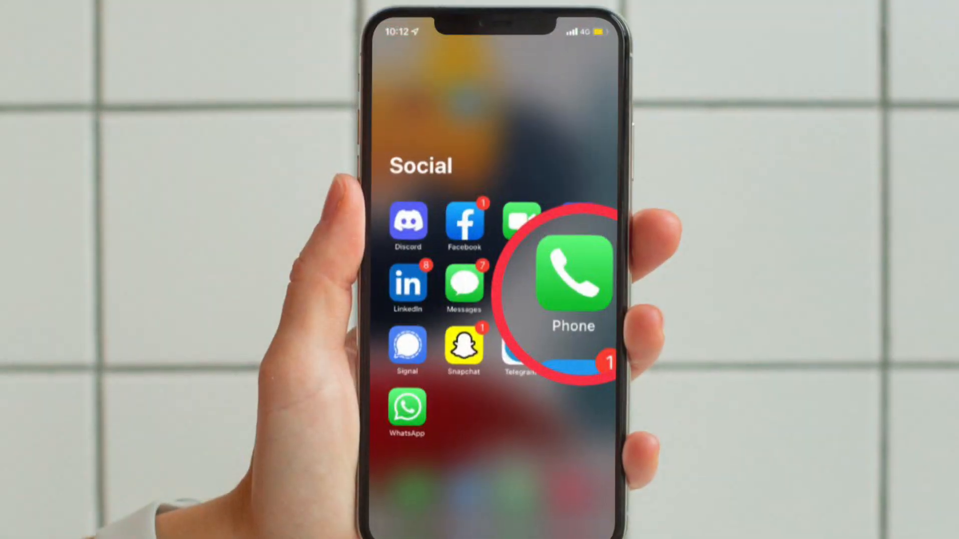
Select Phone in the Social folder, heading back to the App Library overview.
click(572, 273)
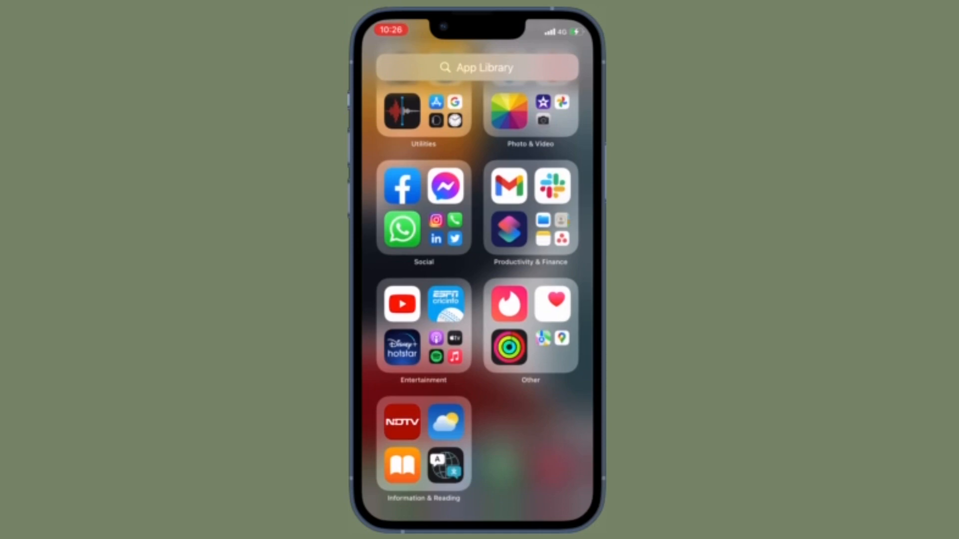
Expand the Utilities folder in the App Library to reveal the Settings app.
click(423, 329)
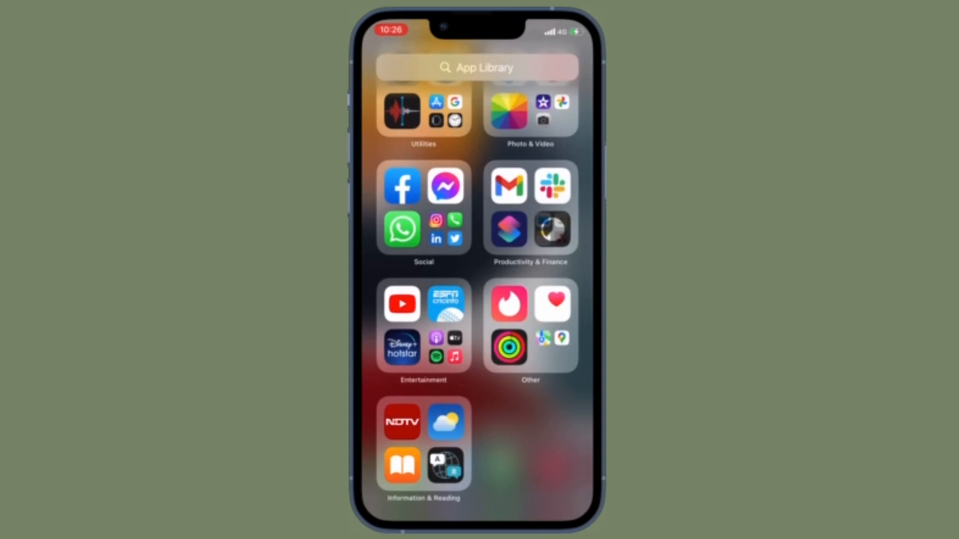
click(530, 327)
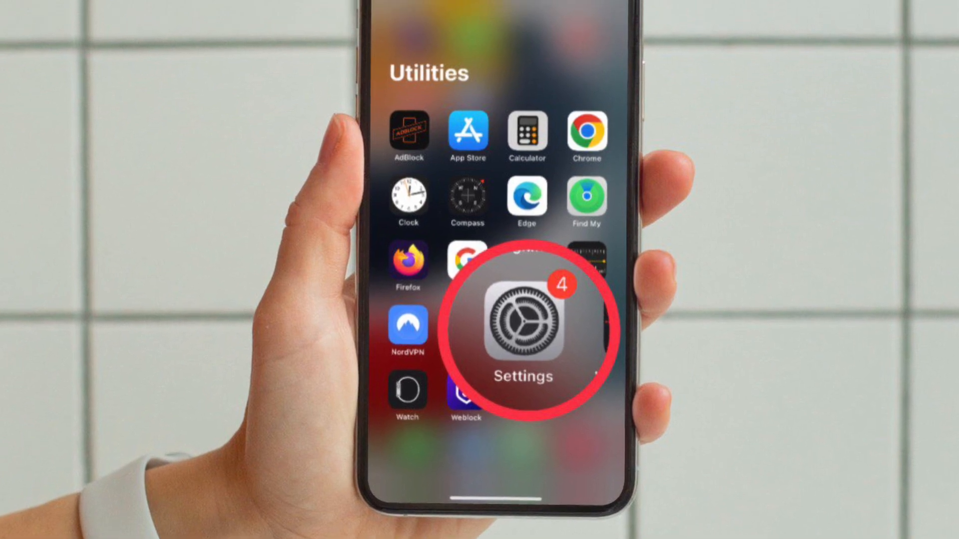
Launch Settings and go to its Phone section.
click(521, 322)
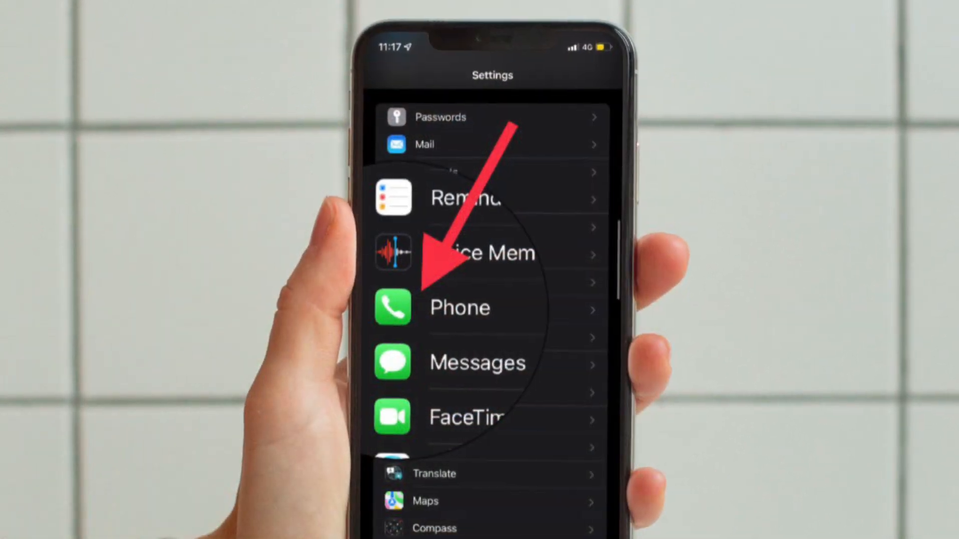
click(459, 307)
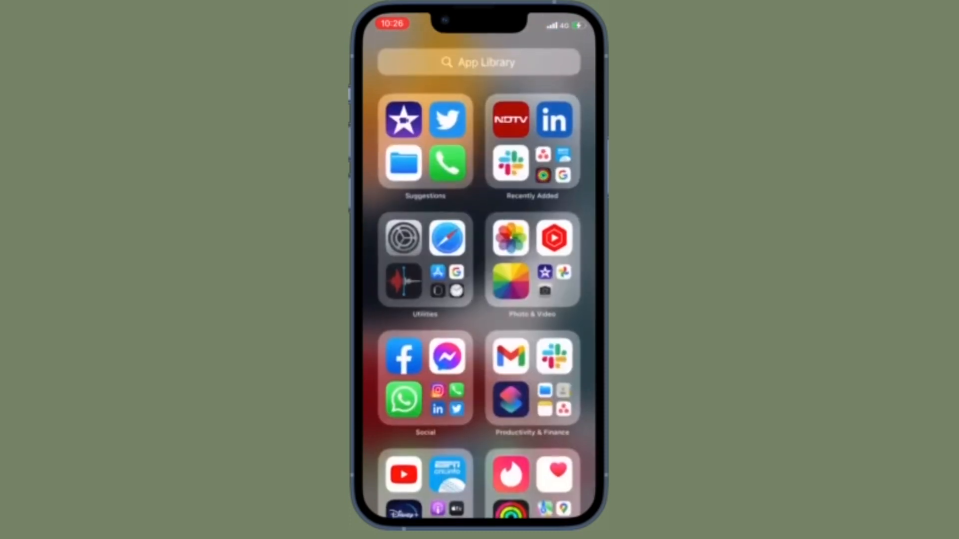
click(425, 259)
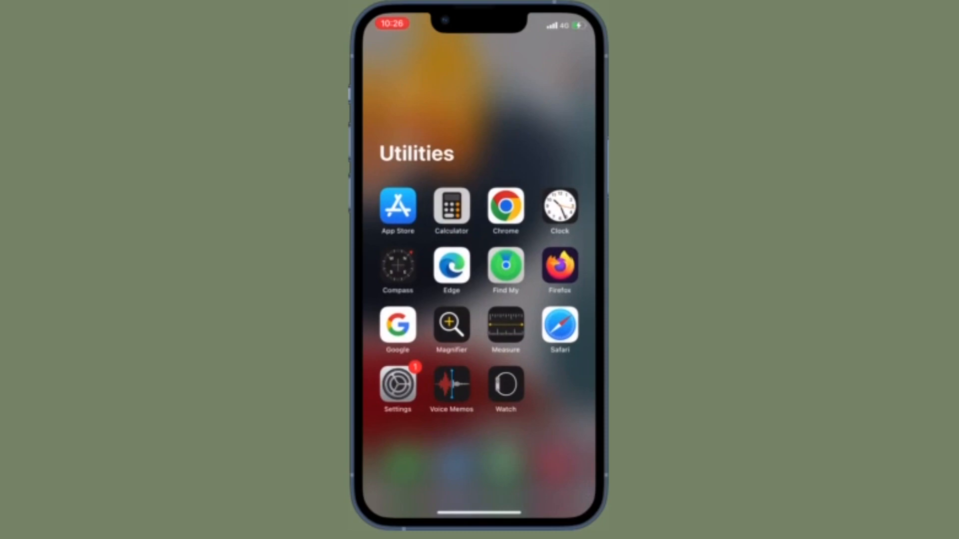
scroll(left, 3)
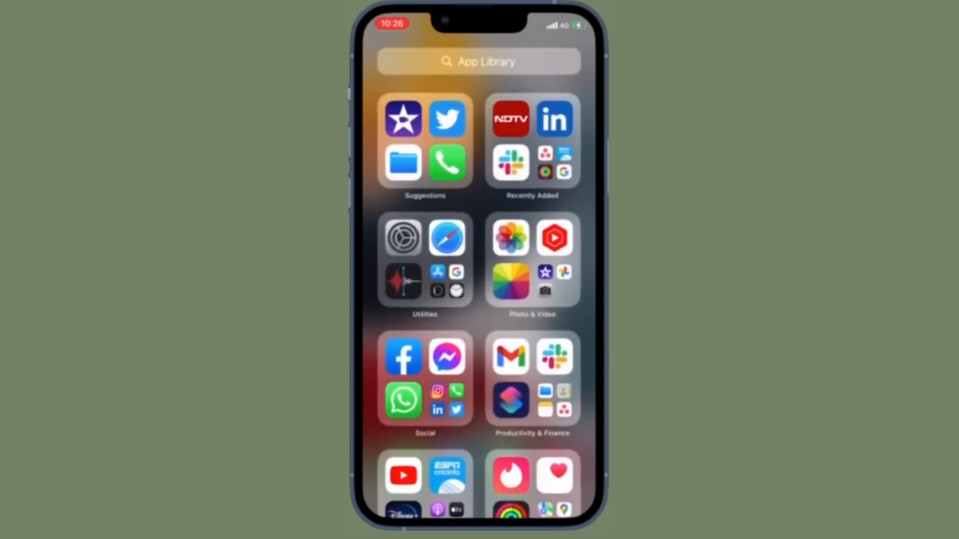
click(424, 379)
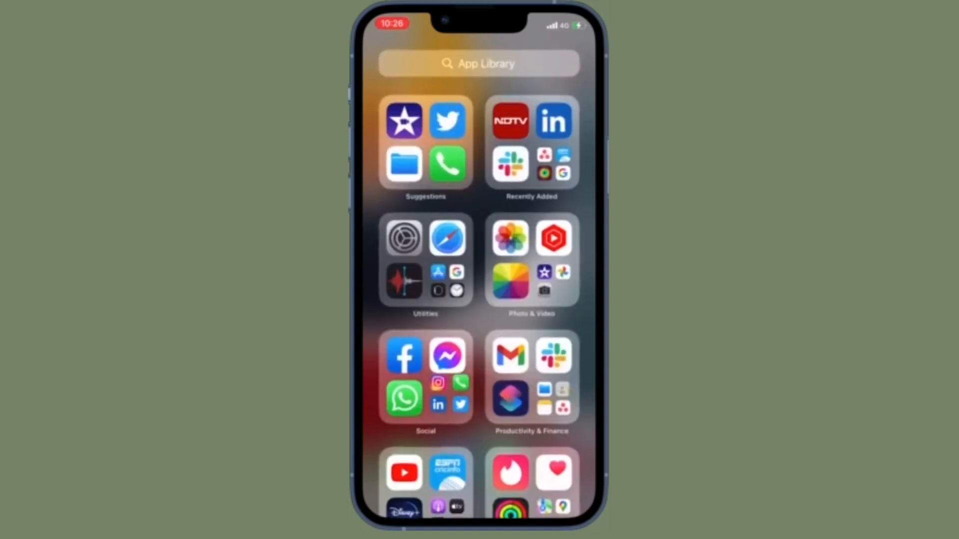
scroll(down, 3)
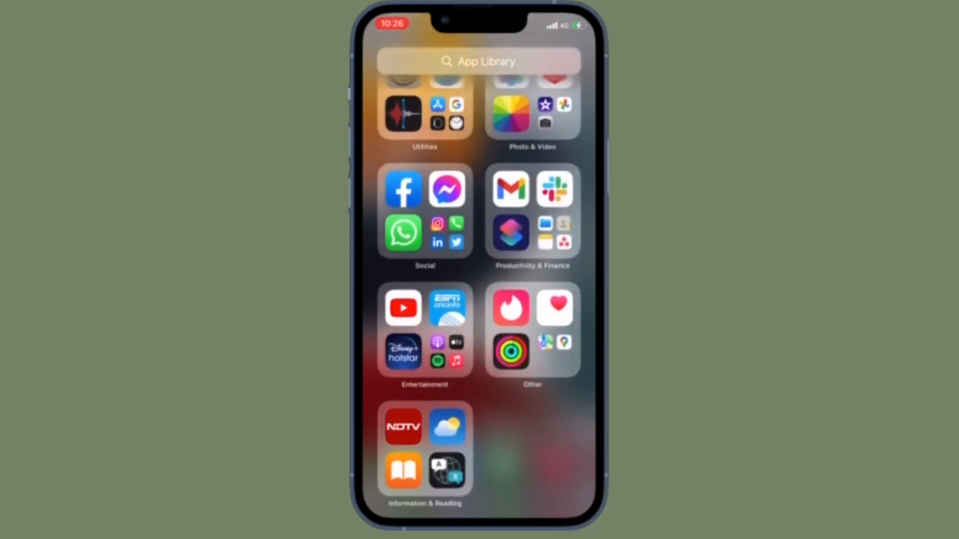